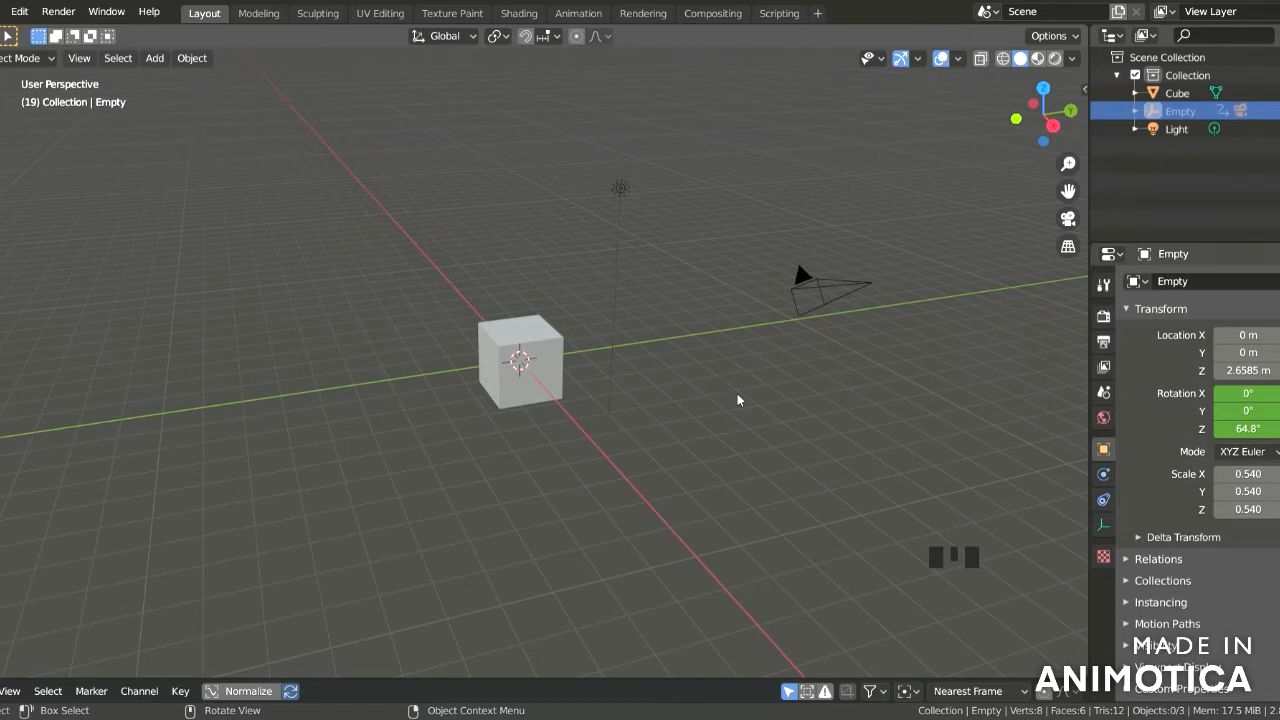
- Preview the finished orbit, leave camera view, and add a new Empty at the origin
key(space)
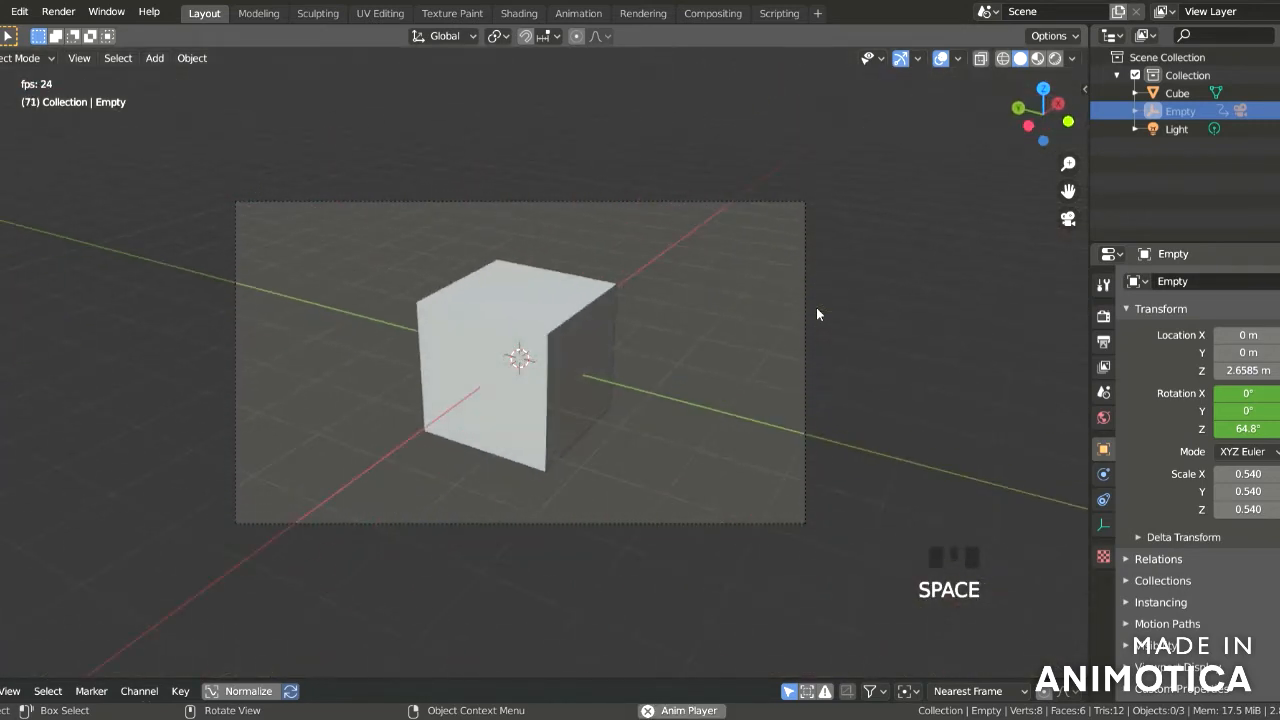
key(KP_0)
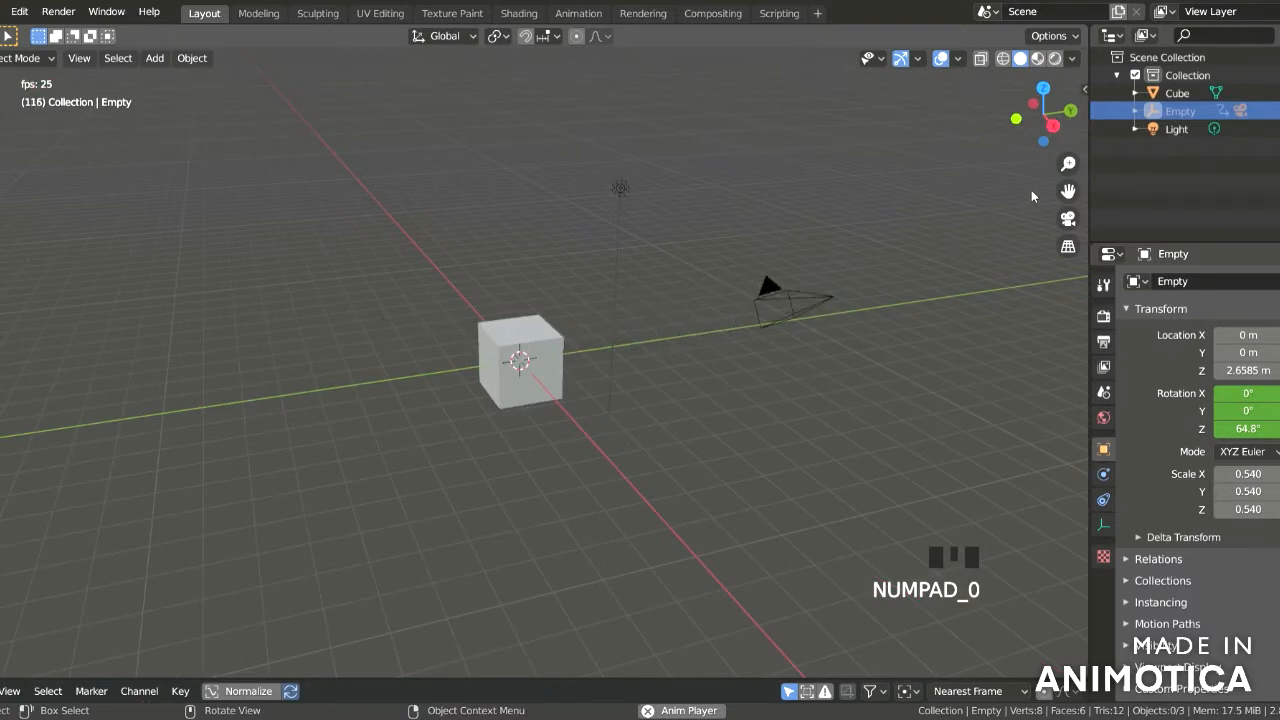
key(shift+a)
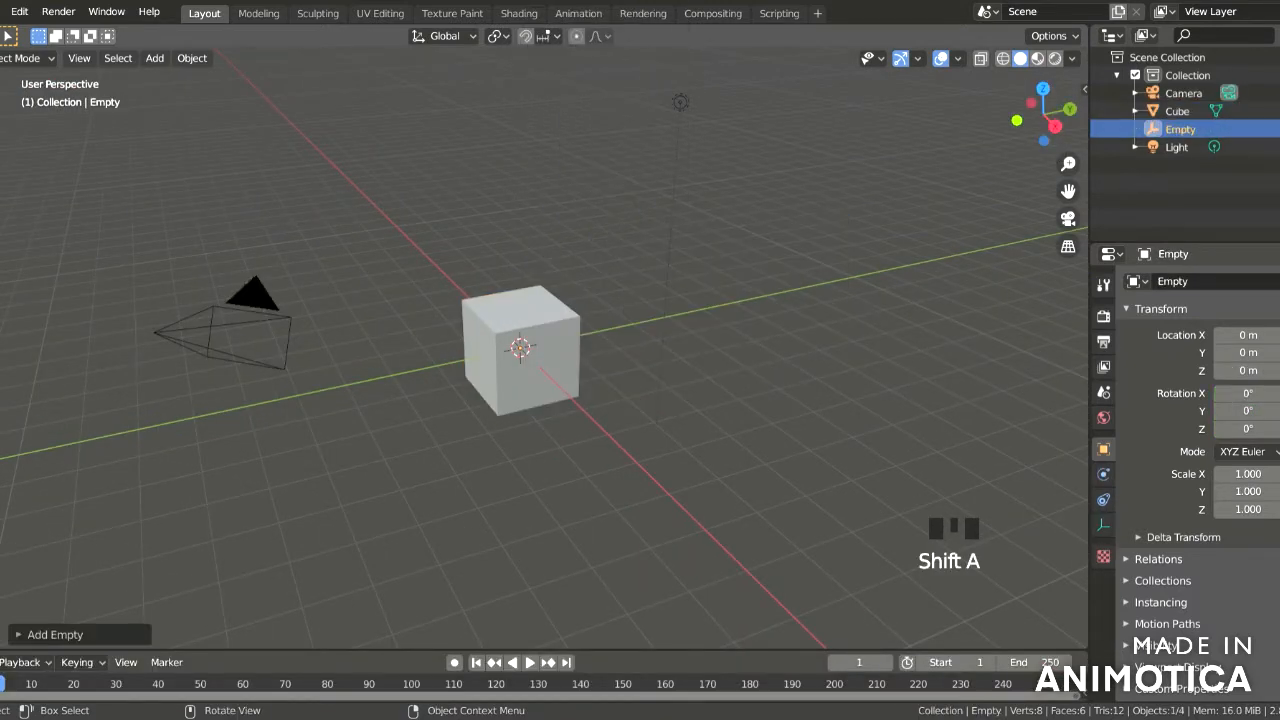
- Raise the Empty to about 2.66 m above the cube at 0.54 scale
key(ctrl+z)
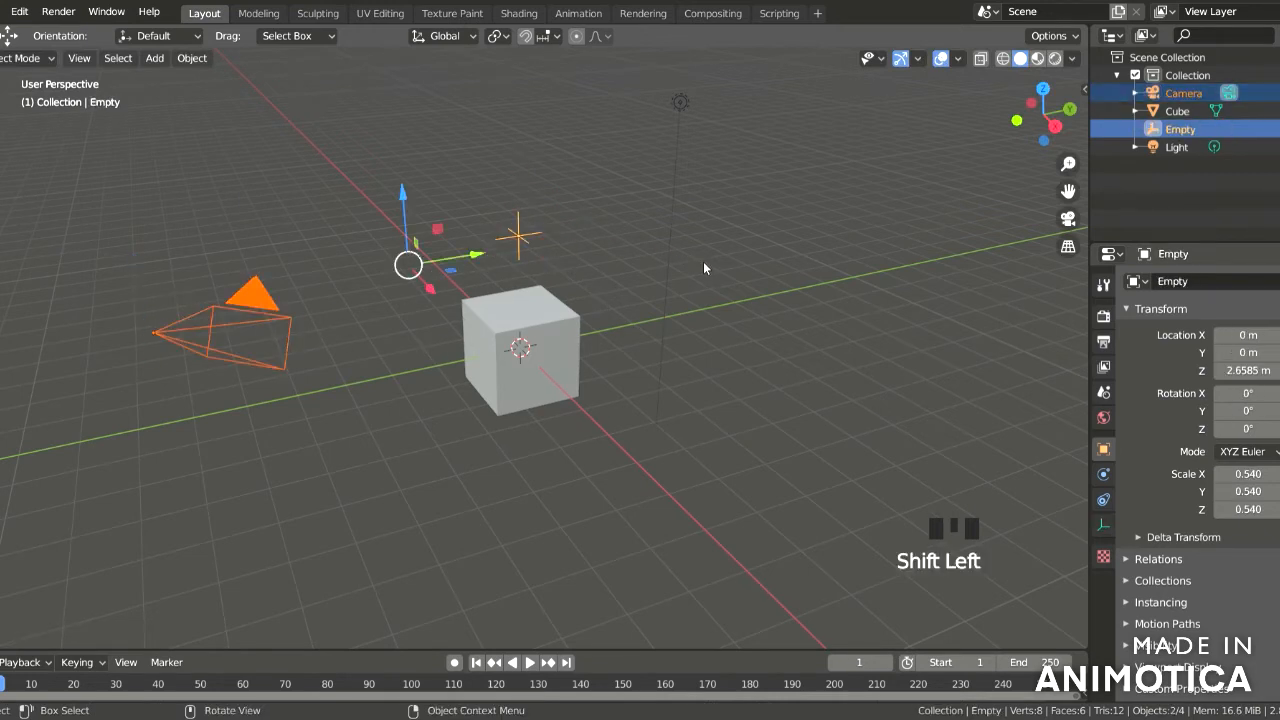
- Parent the camera to the Empty with Object (Keep Transform), then undo a test move
key(ctrl+p)
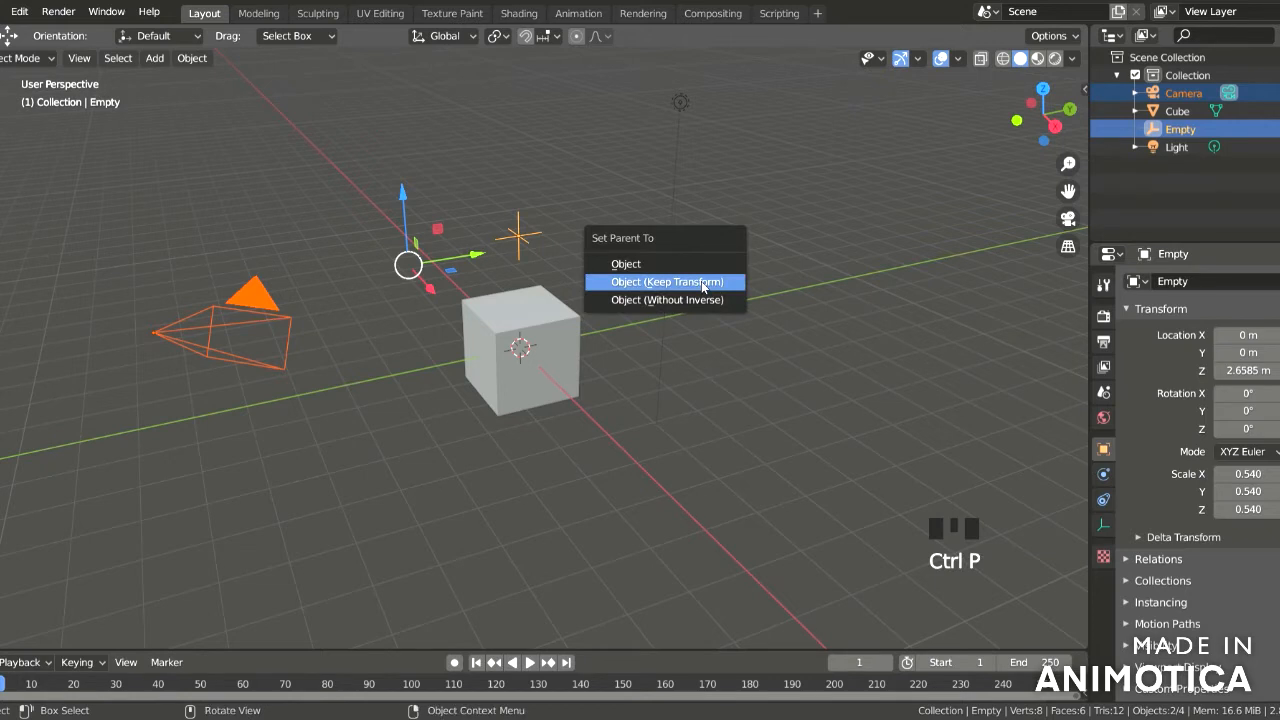
mouse_move(703, 287)
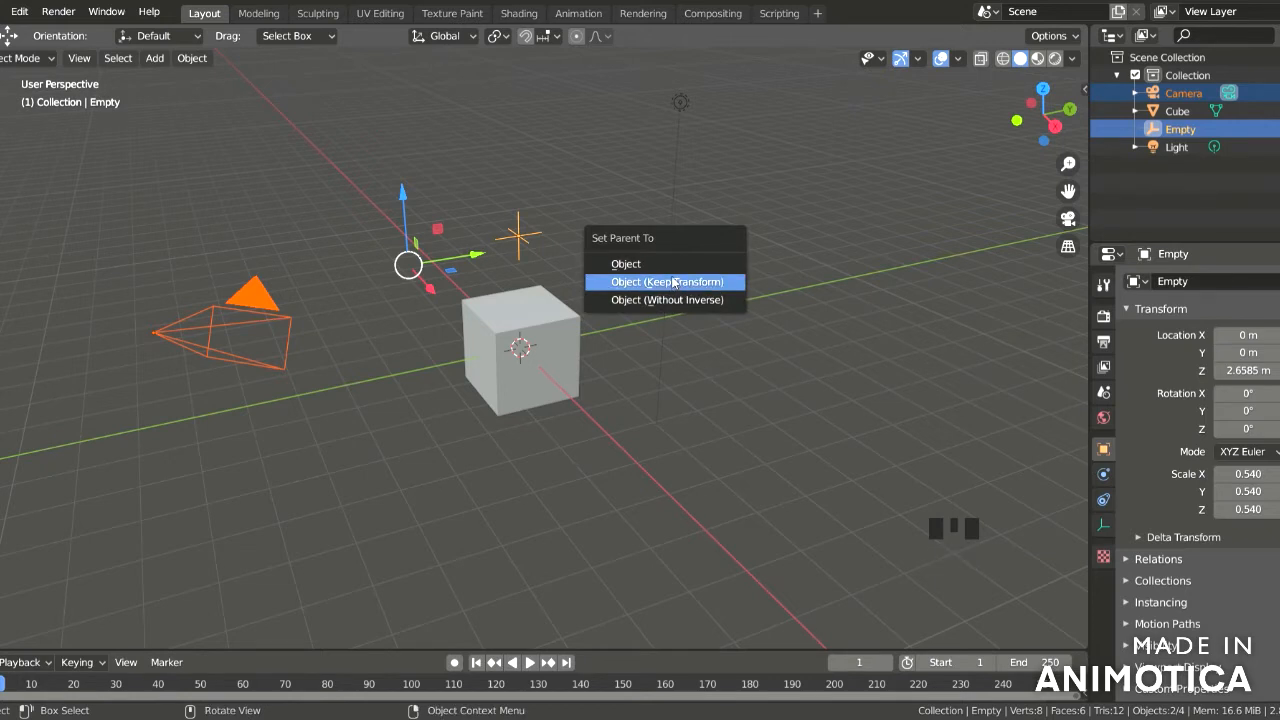
click(666, 281)
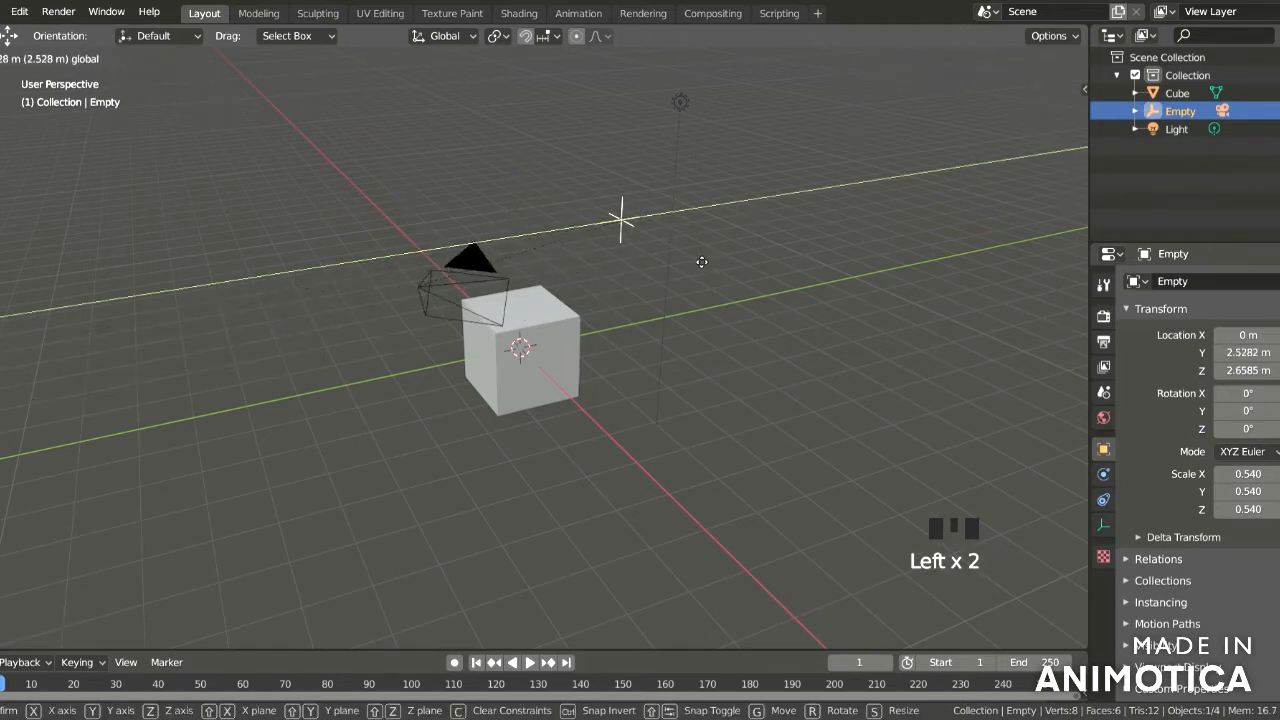
key(ctrl+z)
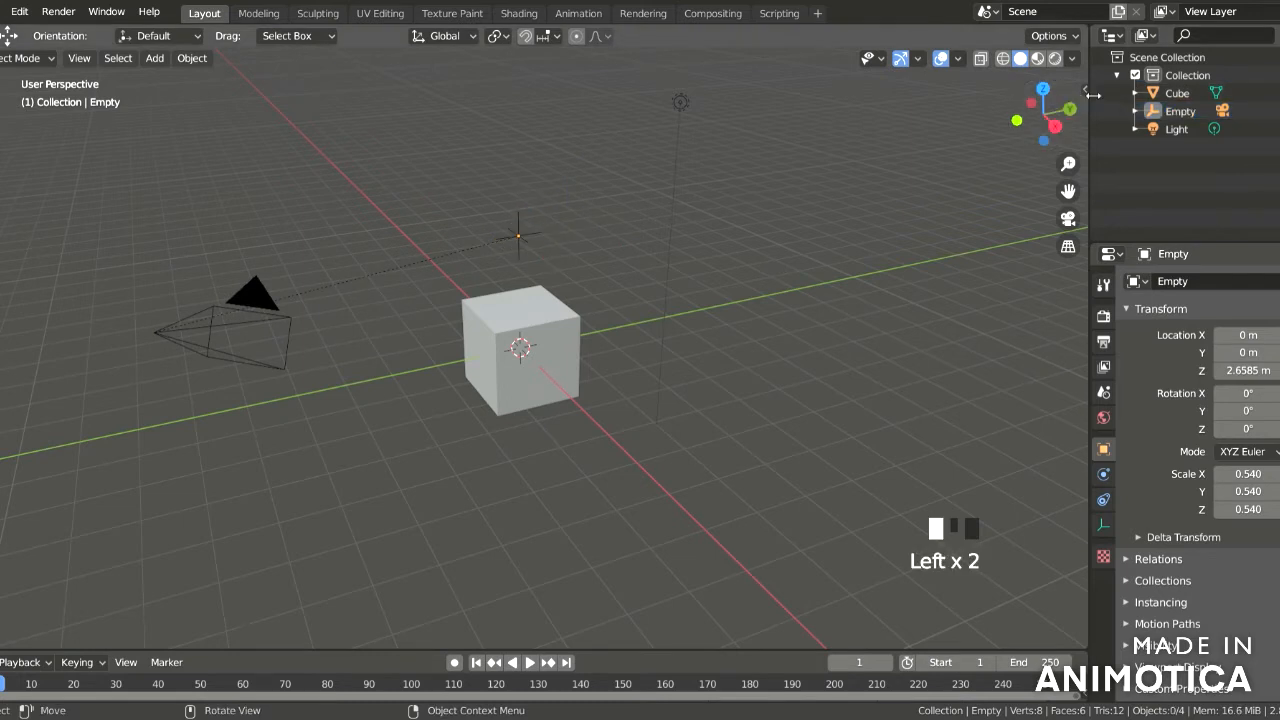
- Select the Empty, set its Z rotation near 0°, and keyframe rotation at frame 1
click(1078, 345)
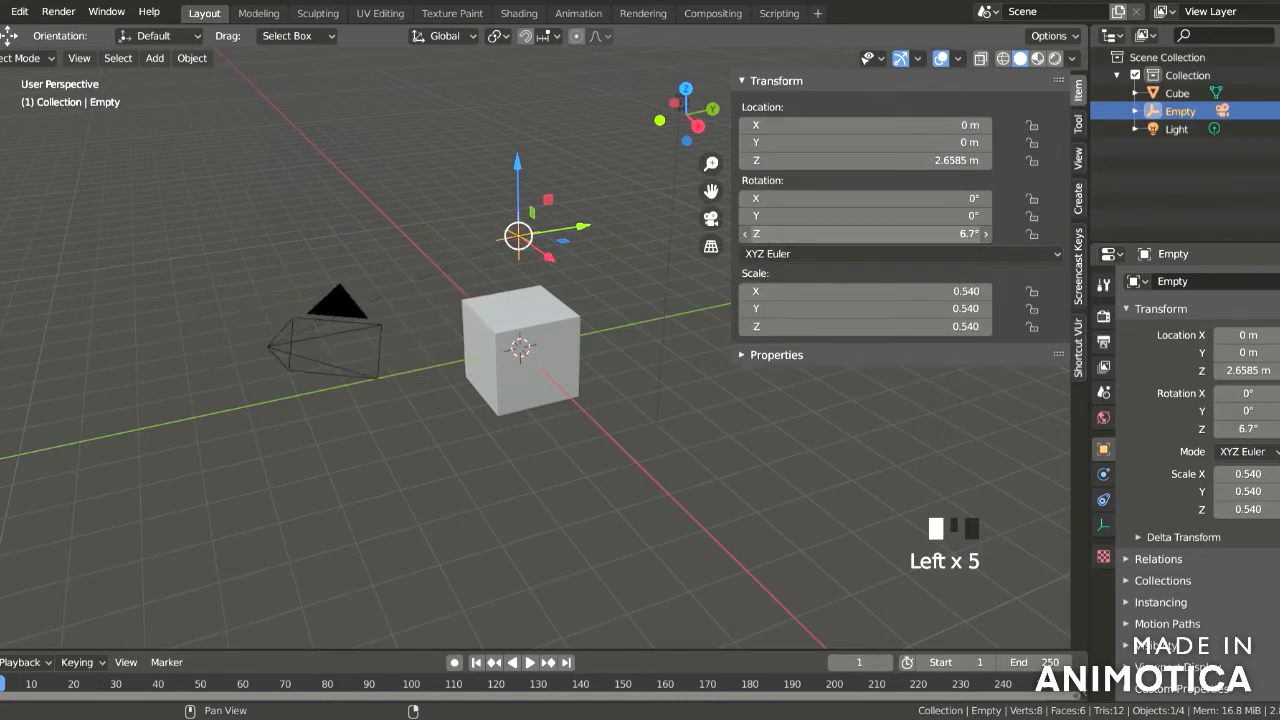
drag(865, 233, 806, 233)
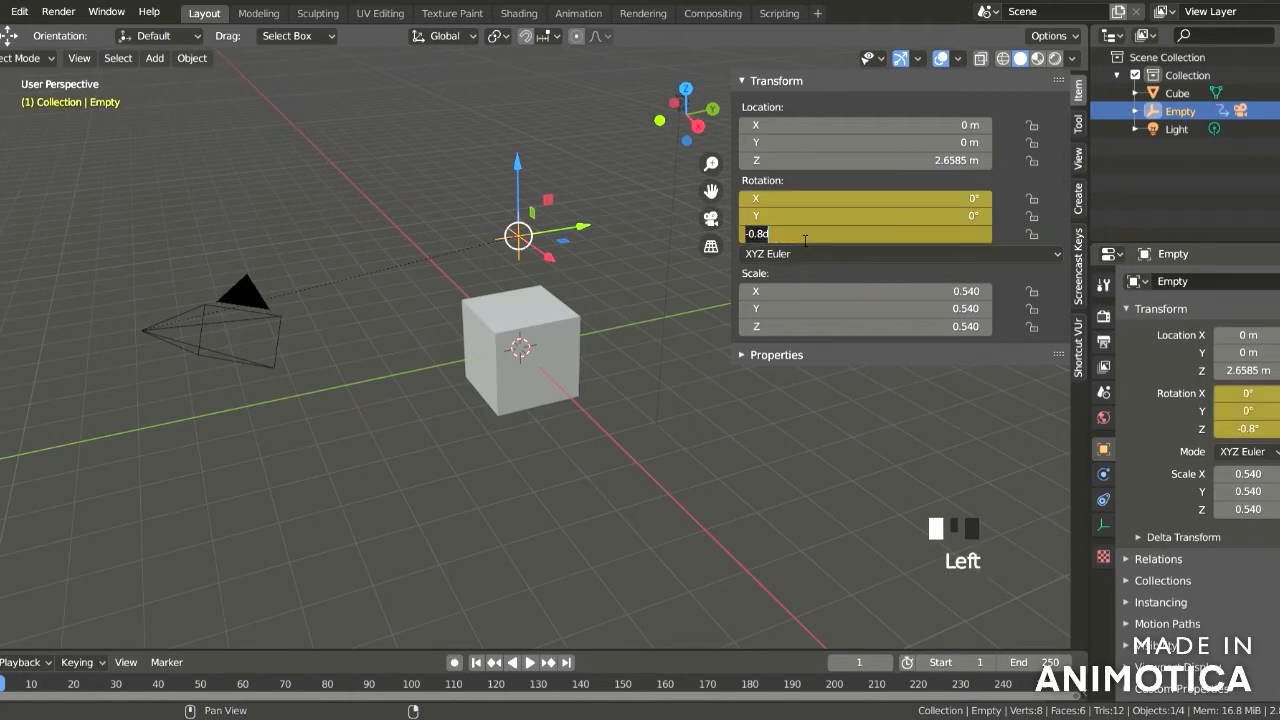
text(3)
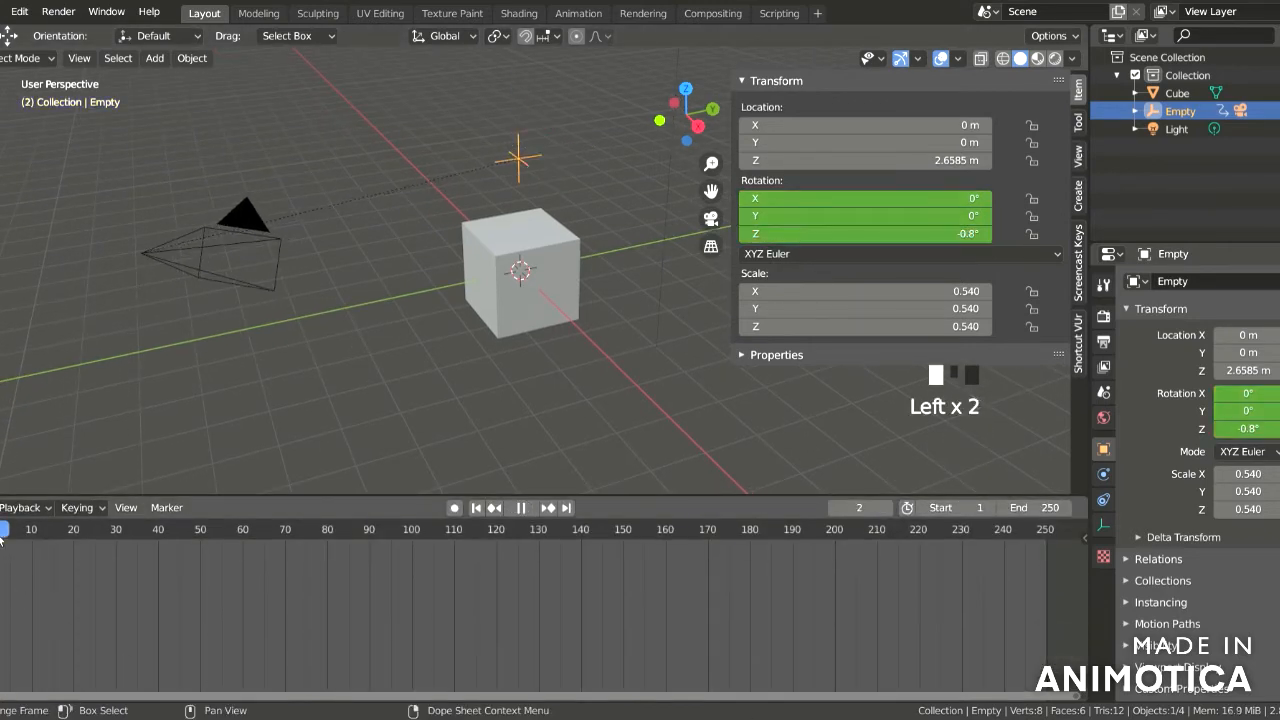
- On frame 100, set the Empty's Z rotation to 360°, keyframe it, and play
click(411, 529)
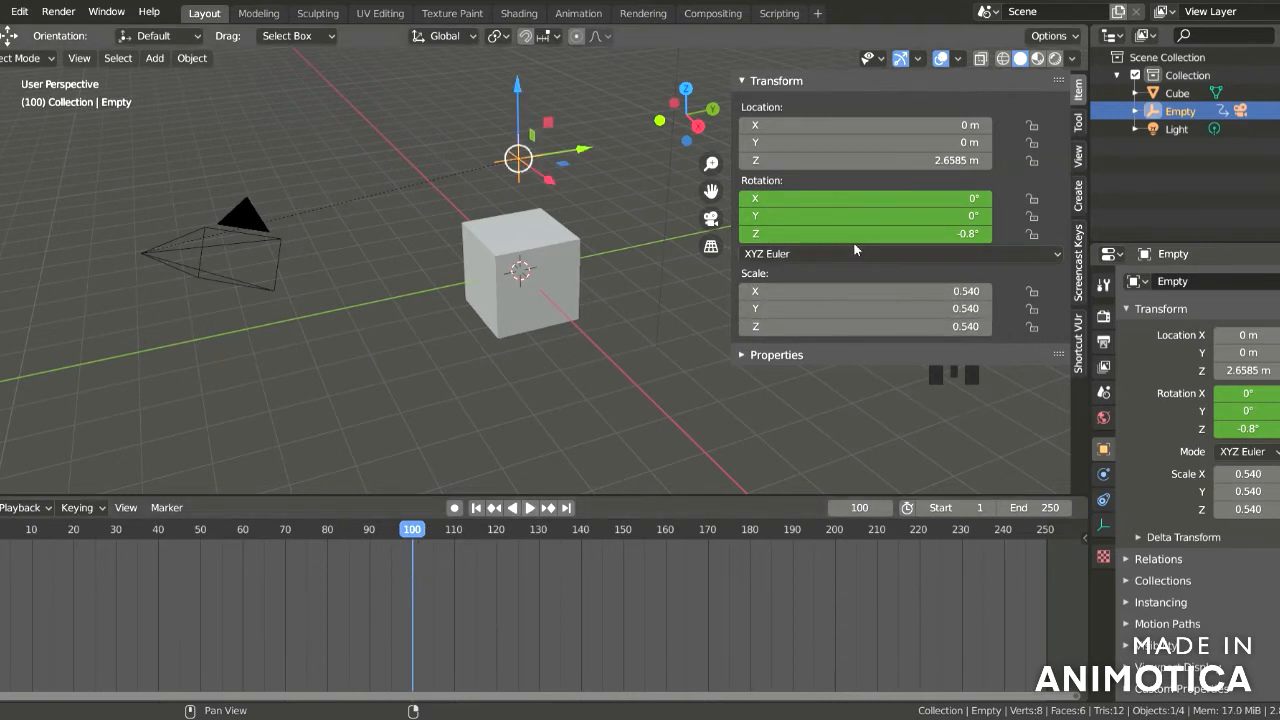
click(865, 233)
text(360)
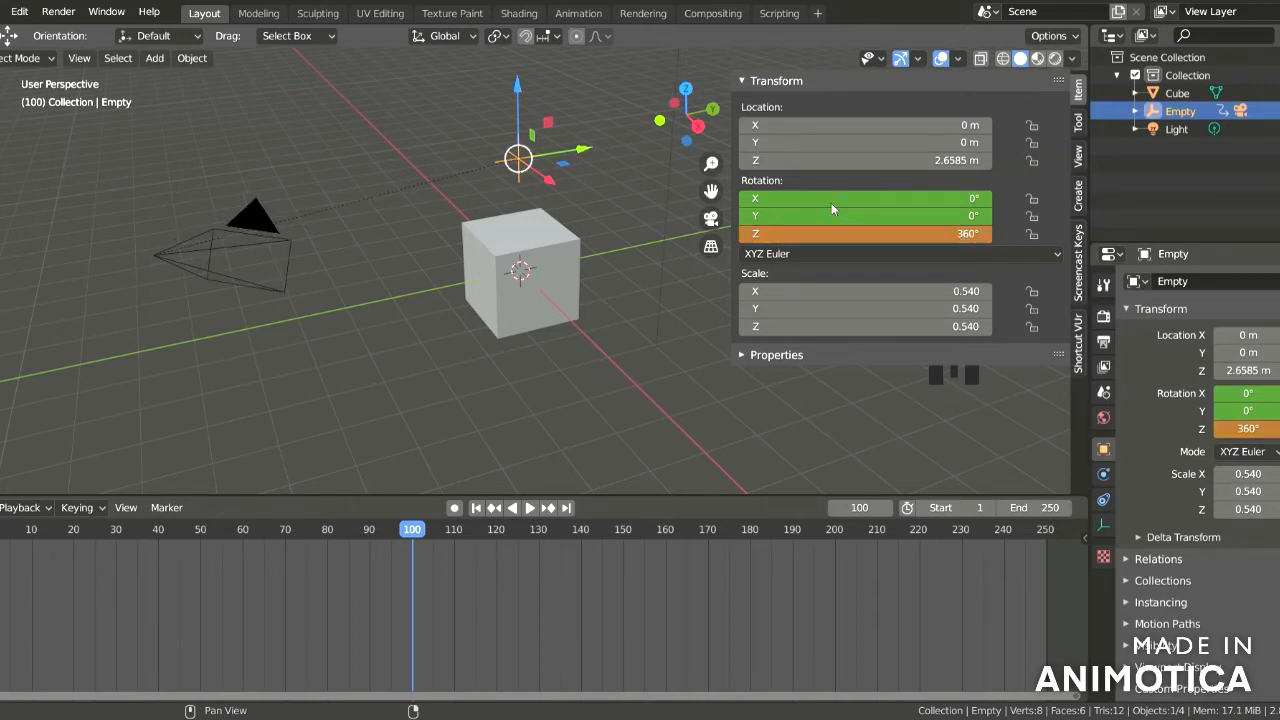
click(865, 198)
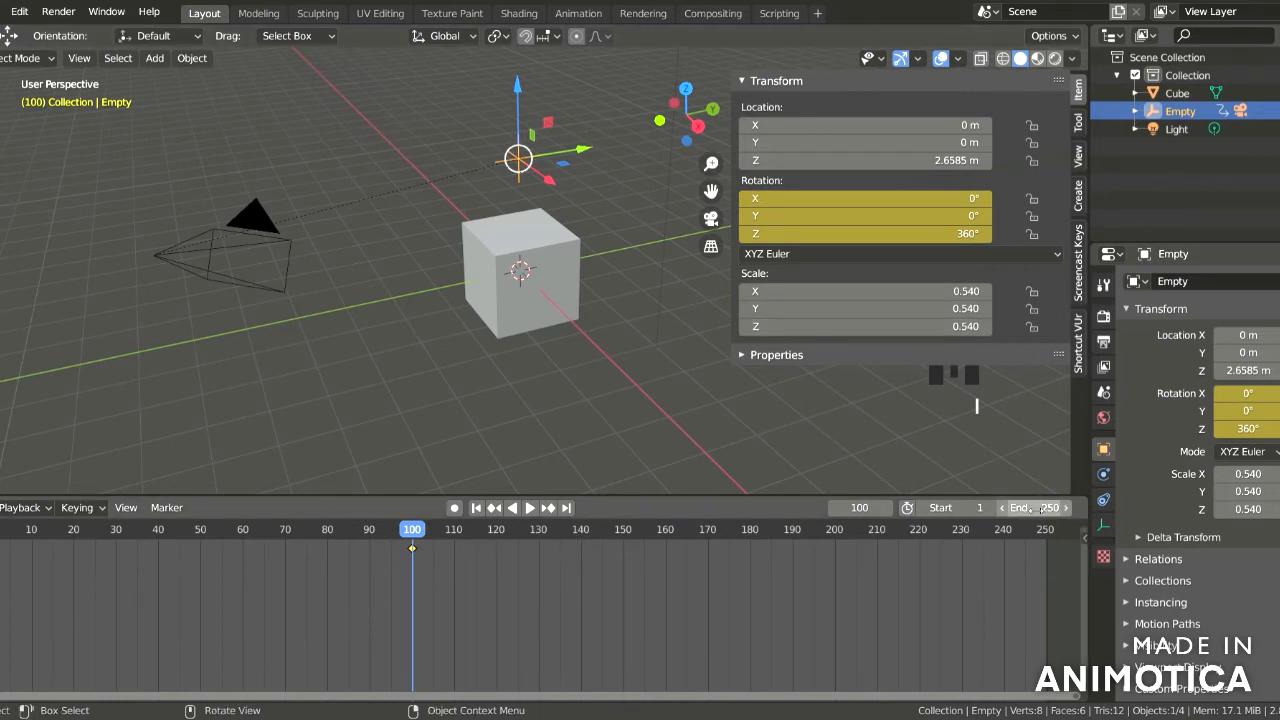
click(529, 508)
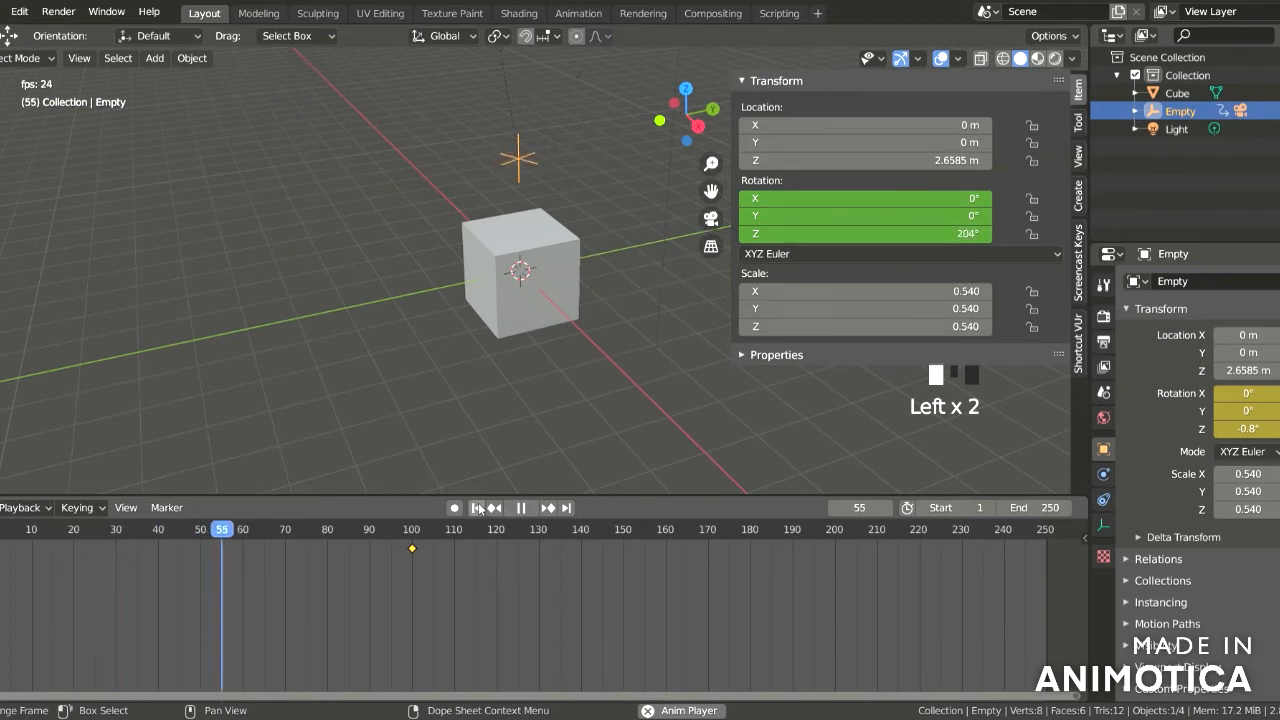
- Play the orbit through the camera view, then stop and return to frame 0
click(520, 507)
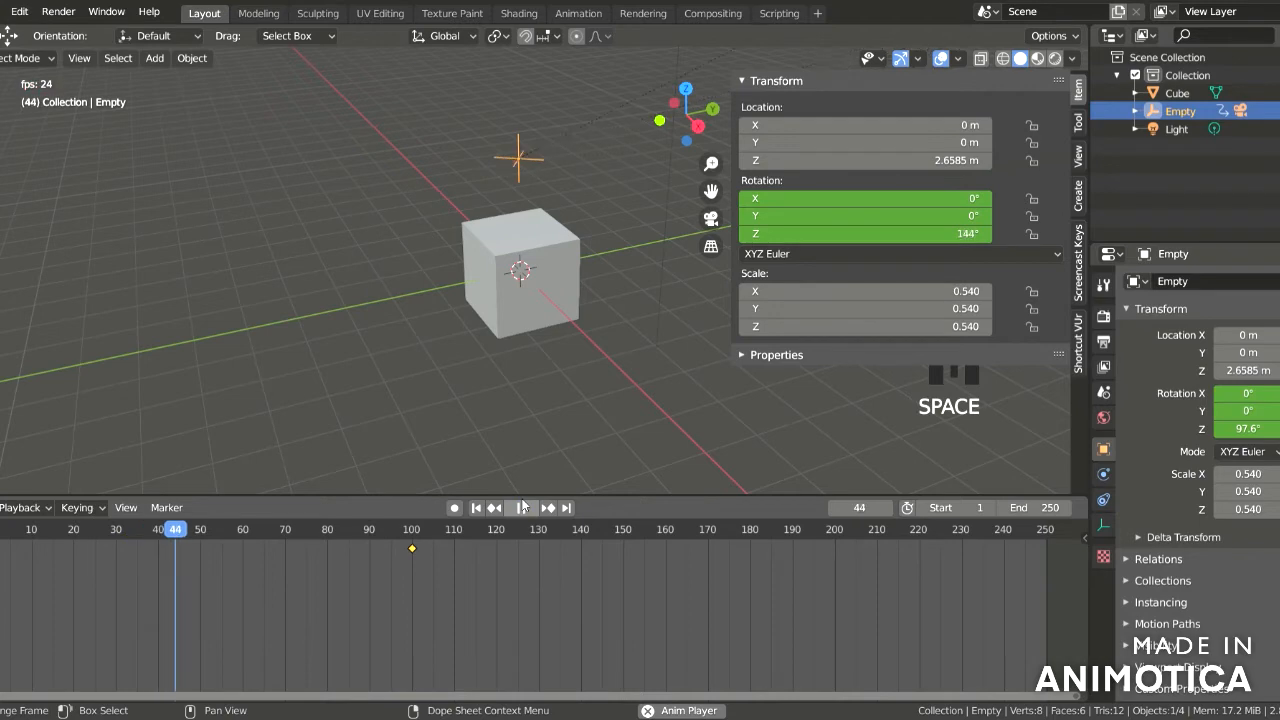
key(numpad_0)
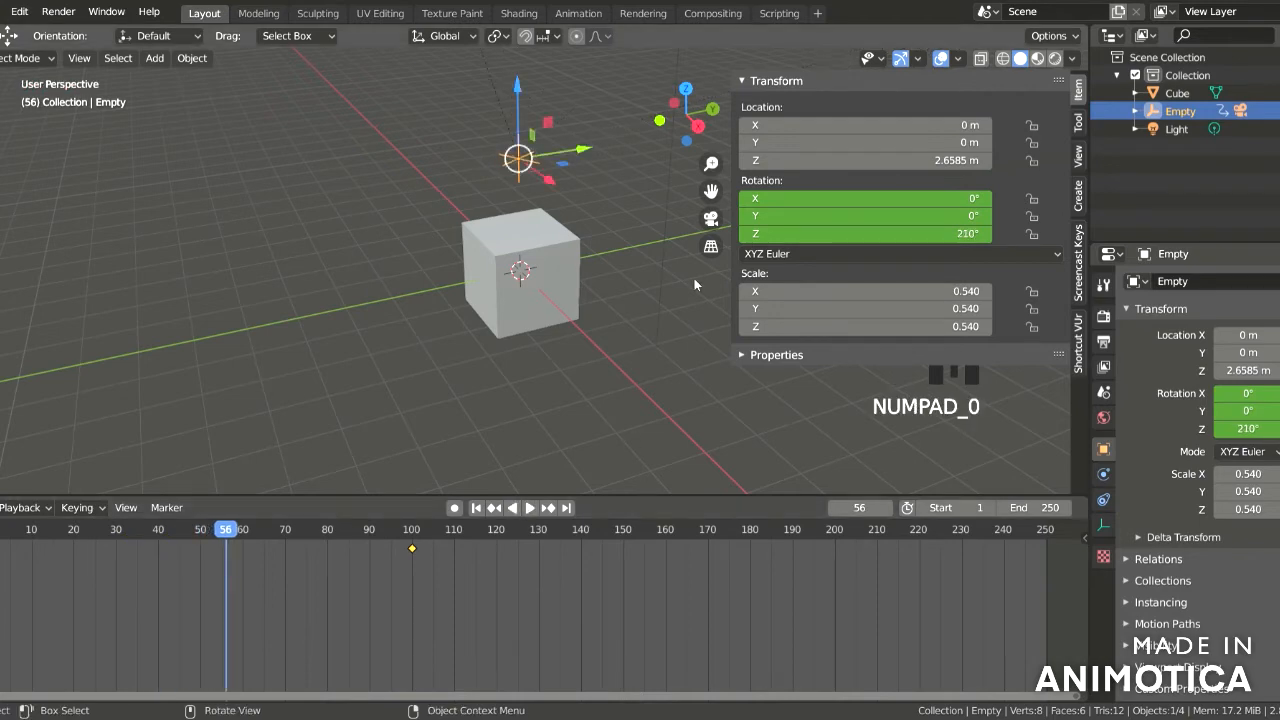
key(KP_0)
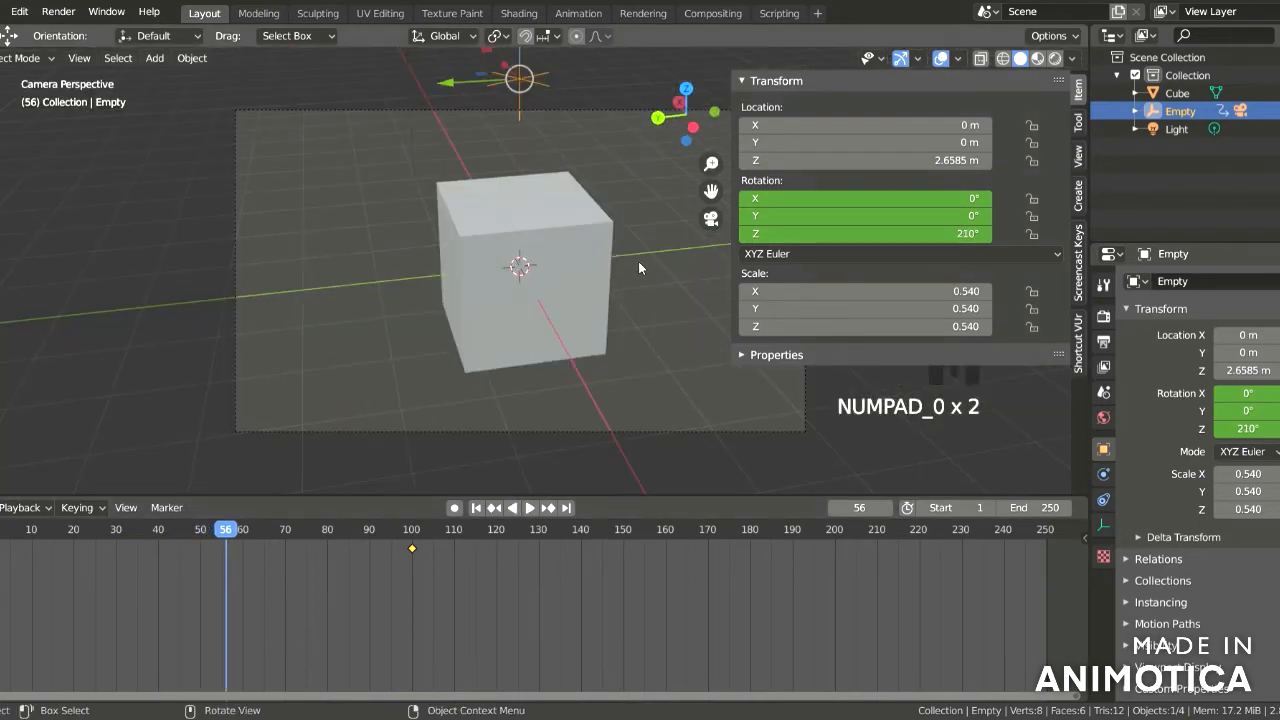
key(space)
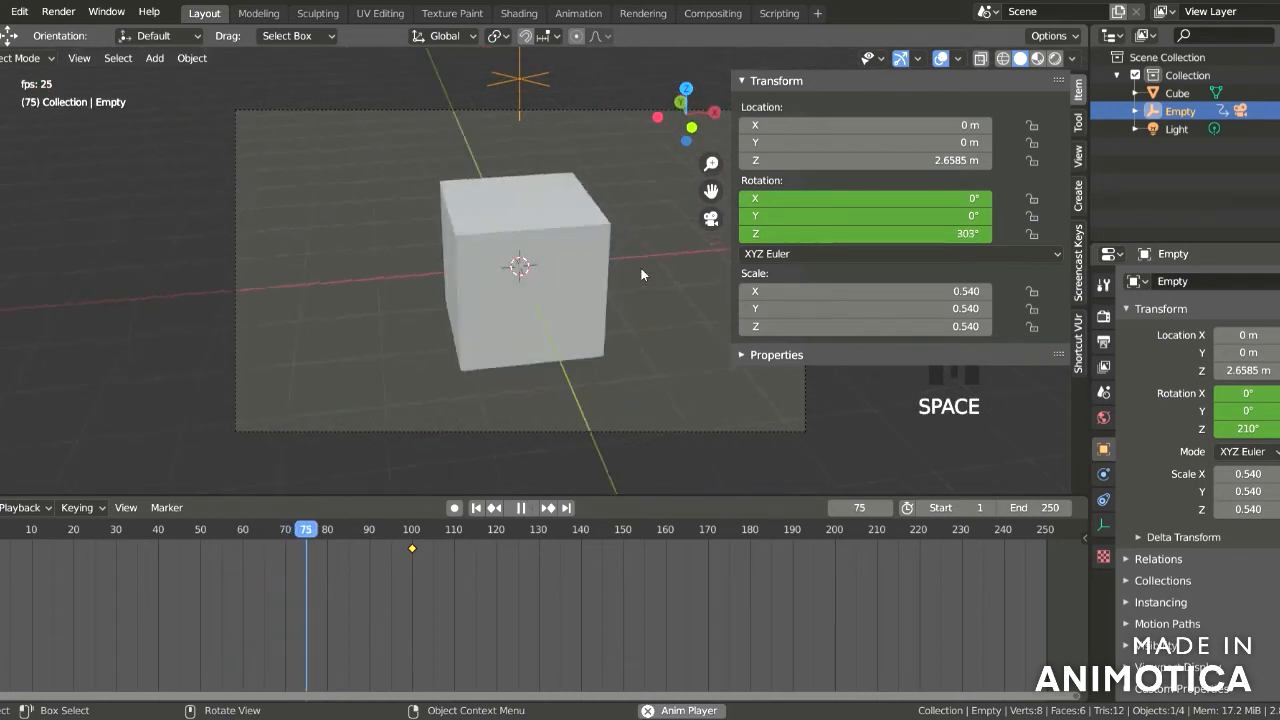
key(space)
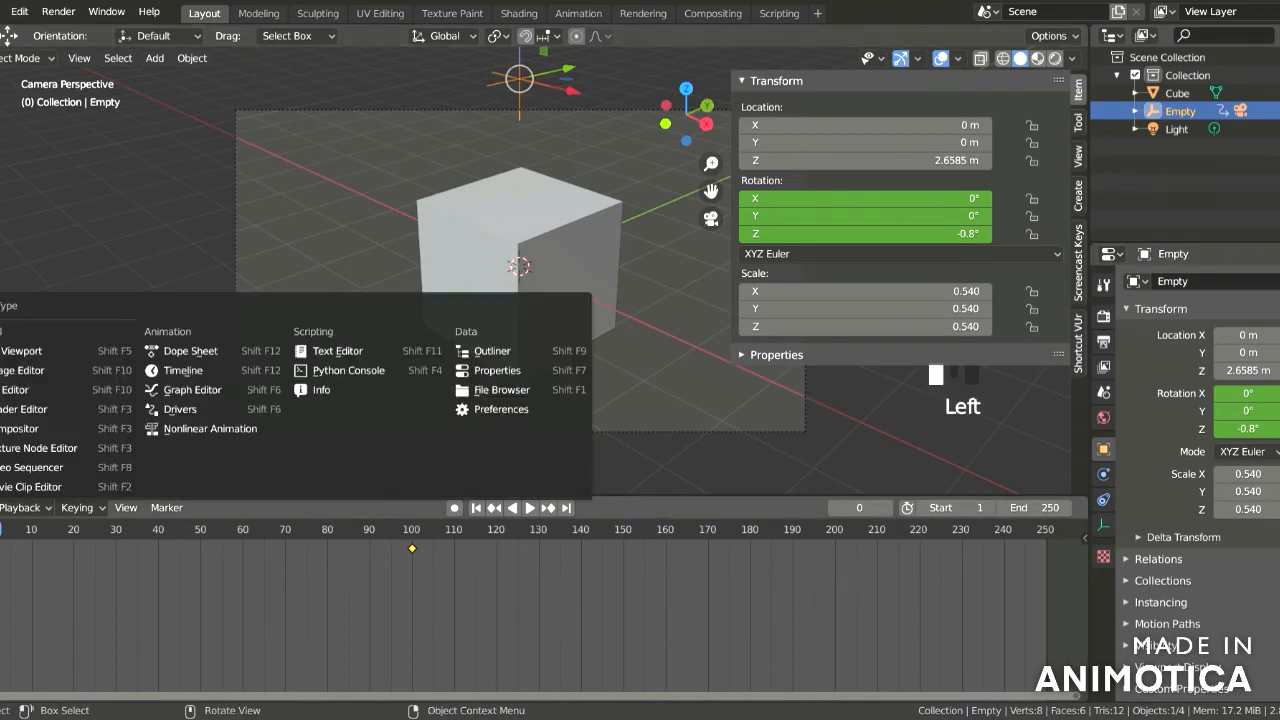
- In the Graph Editor, set the rotation keyframes to Linear and expand the rotation curves
click(191, 389)
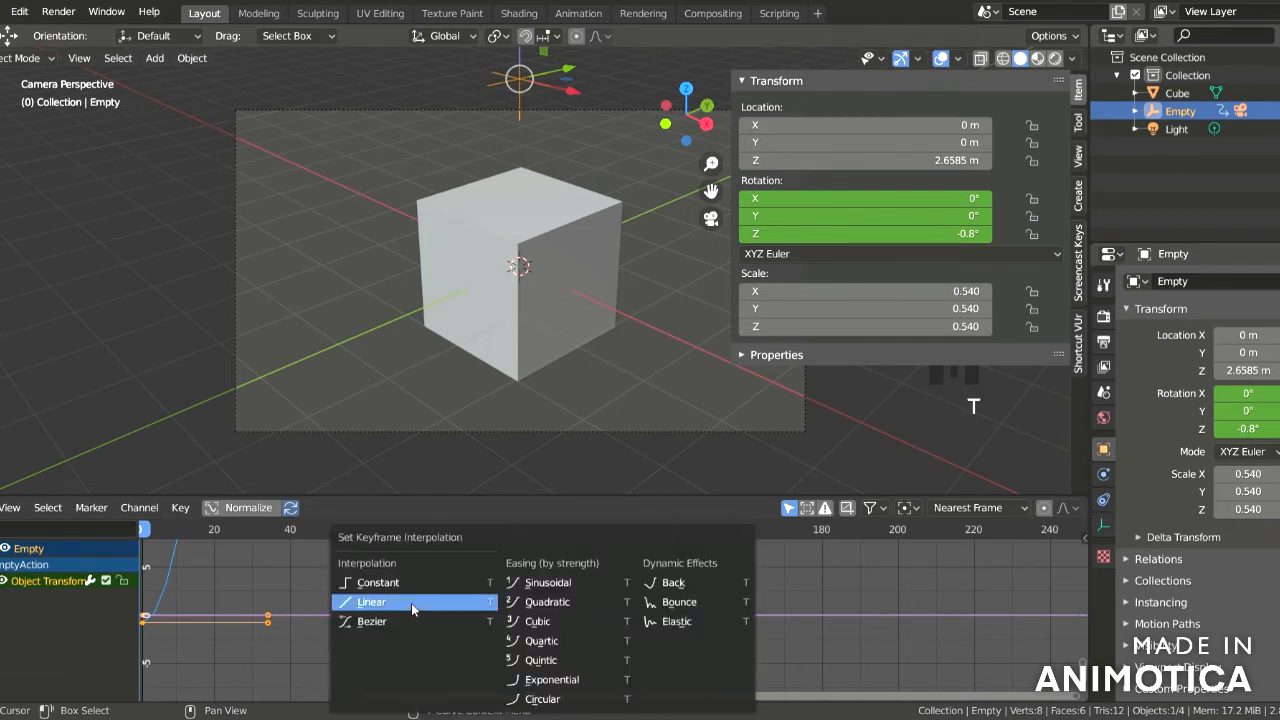
click(372, 601)
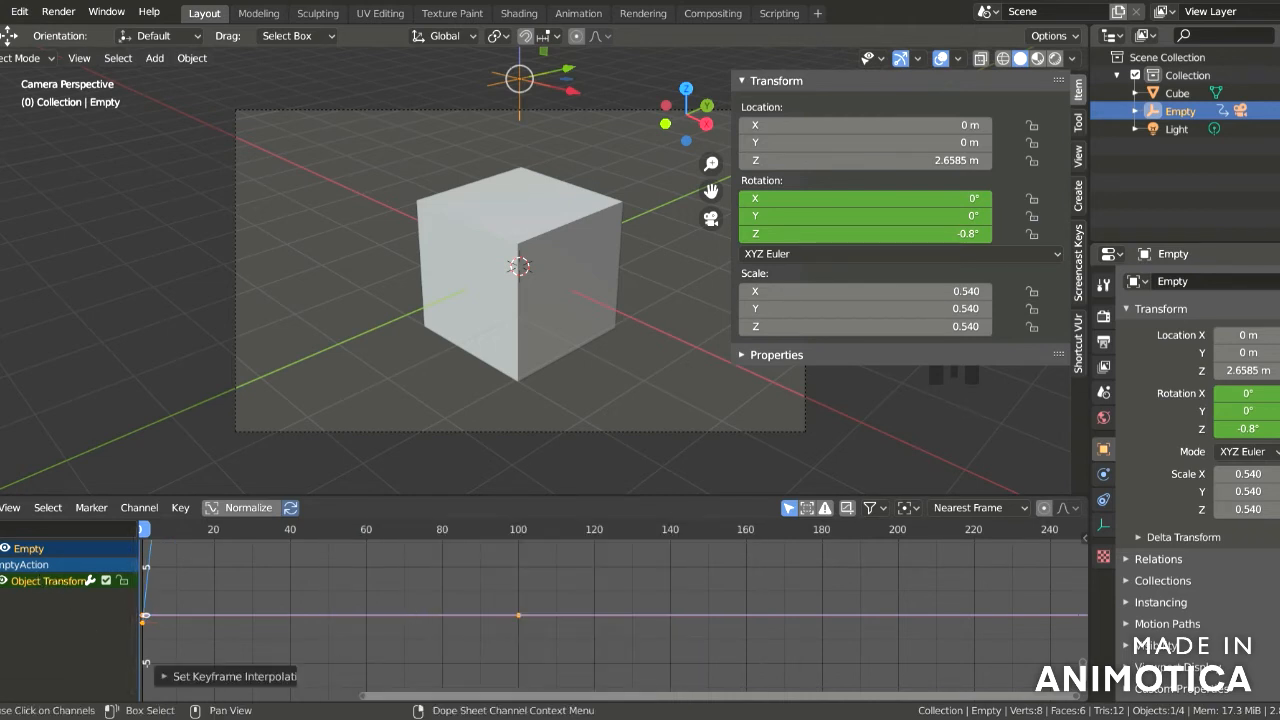
click(8, 581)
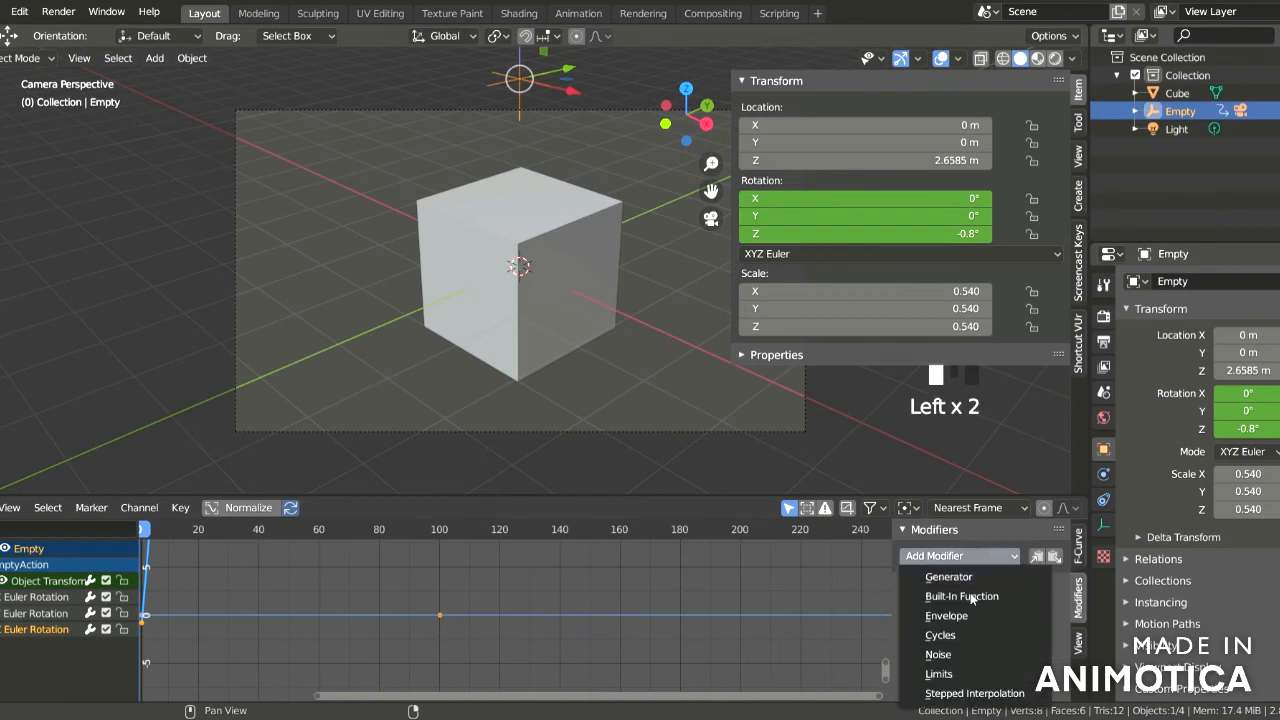
- Add a Cycles modifier to the Z Euler Rotation curve and play the looping orbit
click(939, 635)
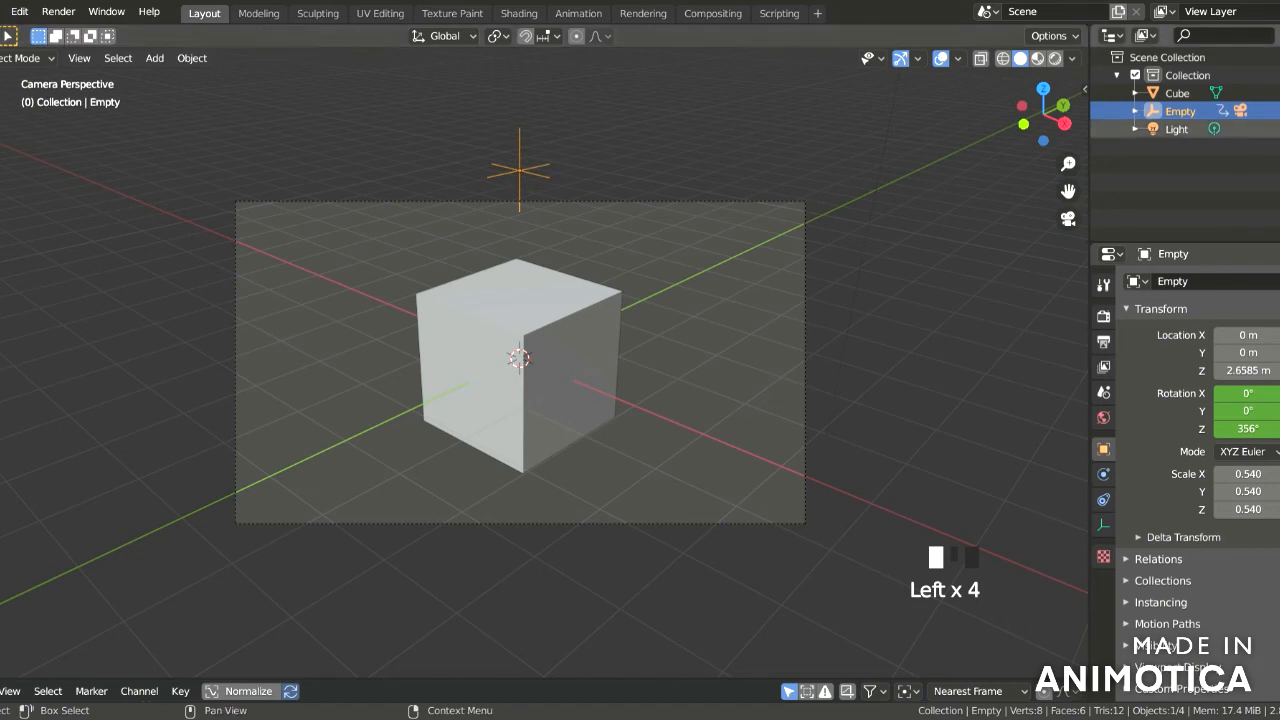
key(space)
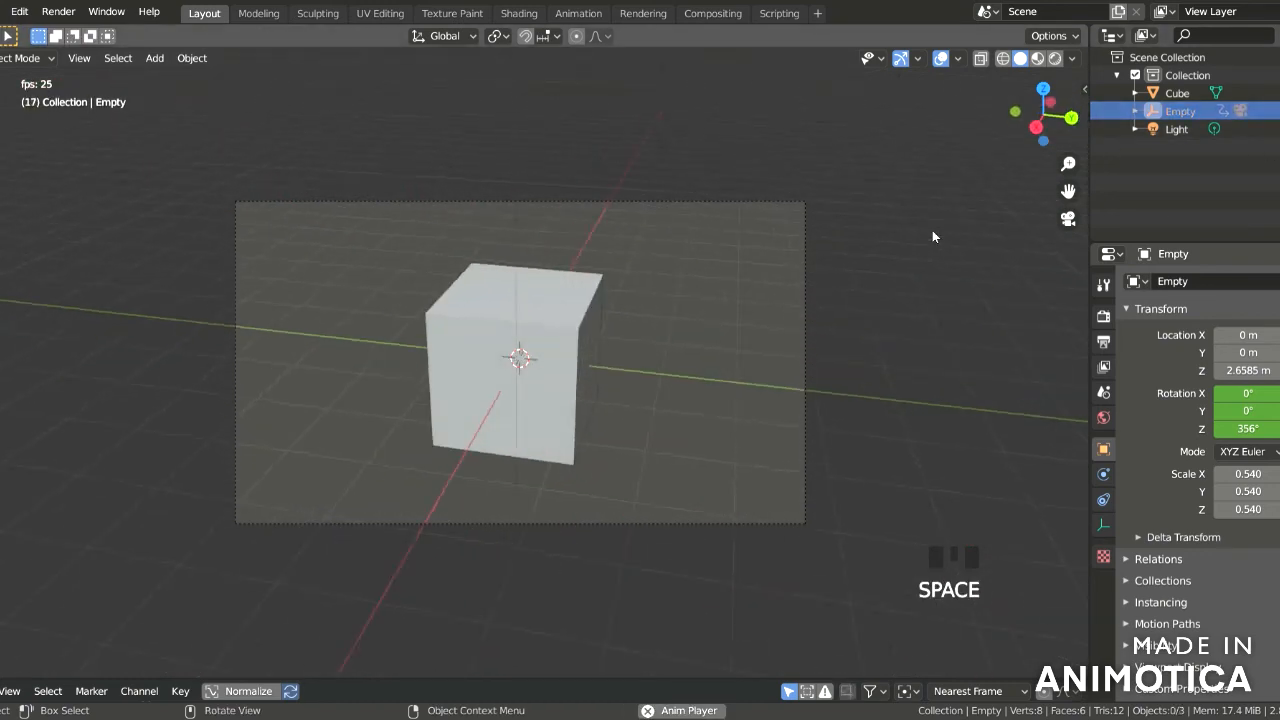